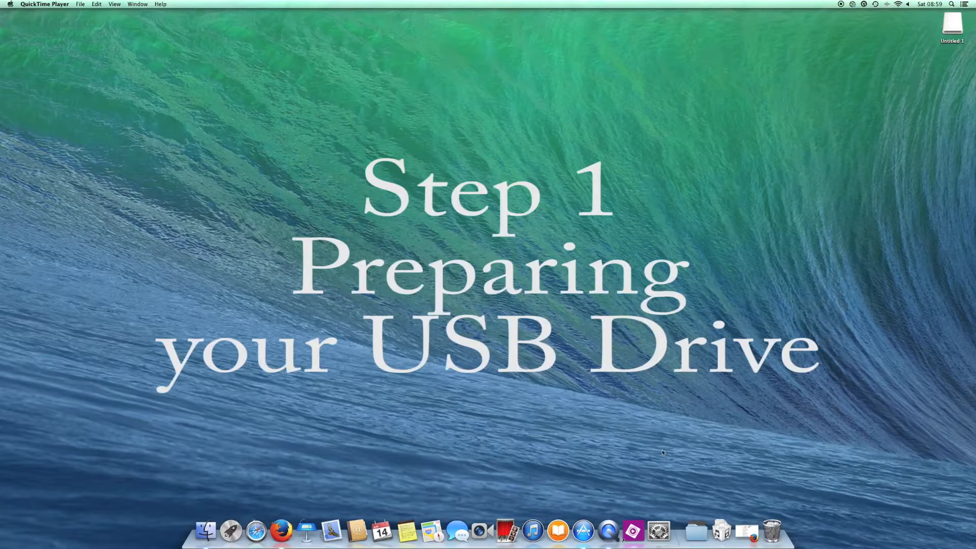
Launch Disk Utility, which lists the 1 TB internal drive and the 61.92 GB USB drive.
left_click(695, 531)
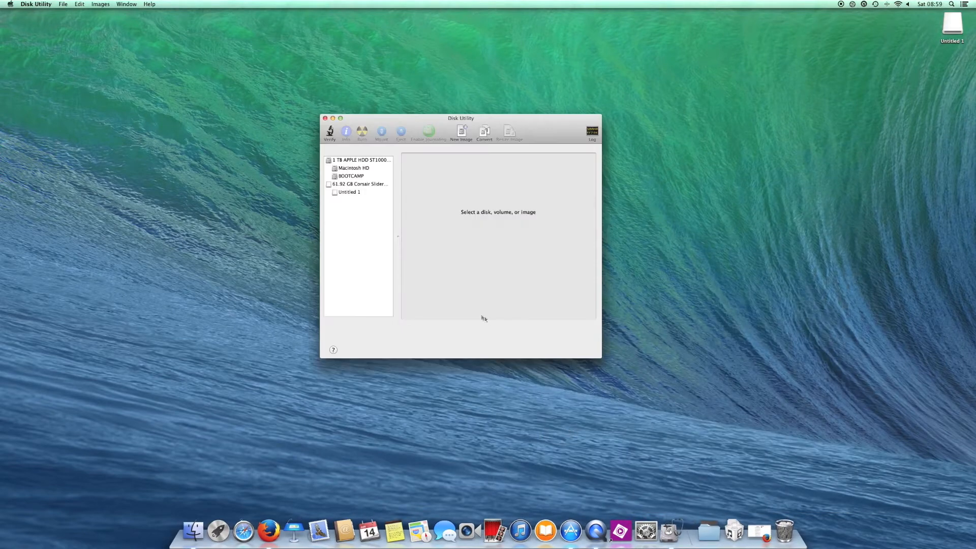
Lay out the 61.92 GB USB drive as one partition named YOSEMITE, Mac OS Extended (Journaled).
left_click(360, 184)
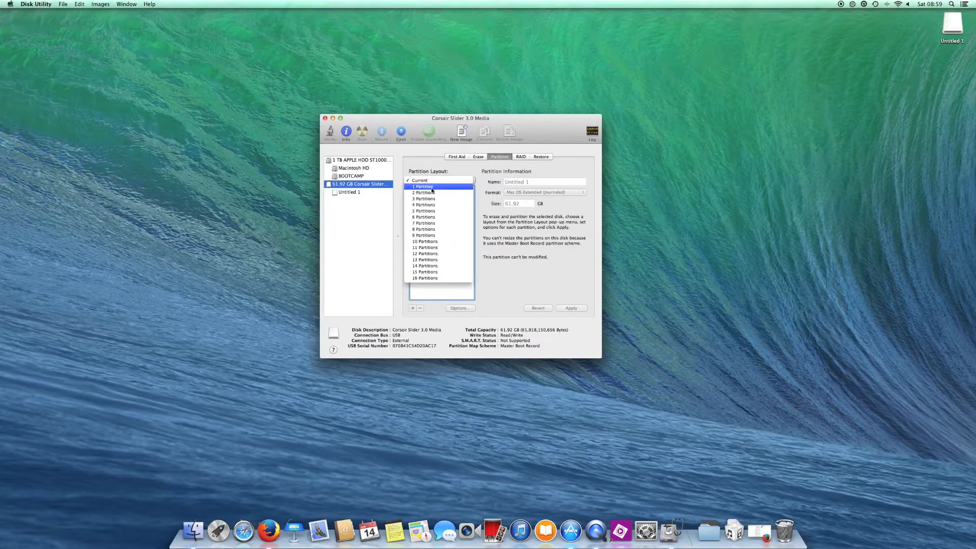
left_click(423, 187)
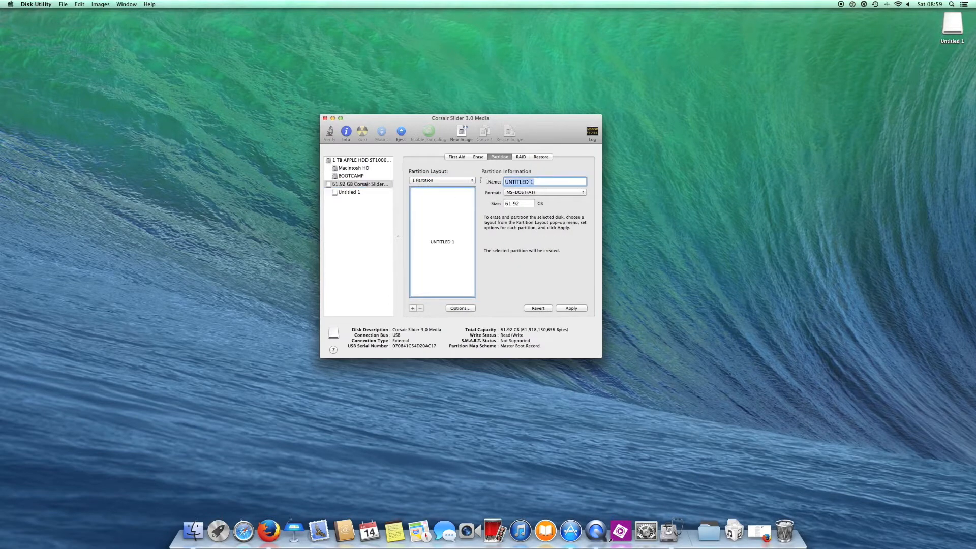
type("Y")
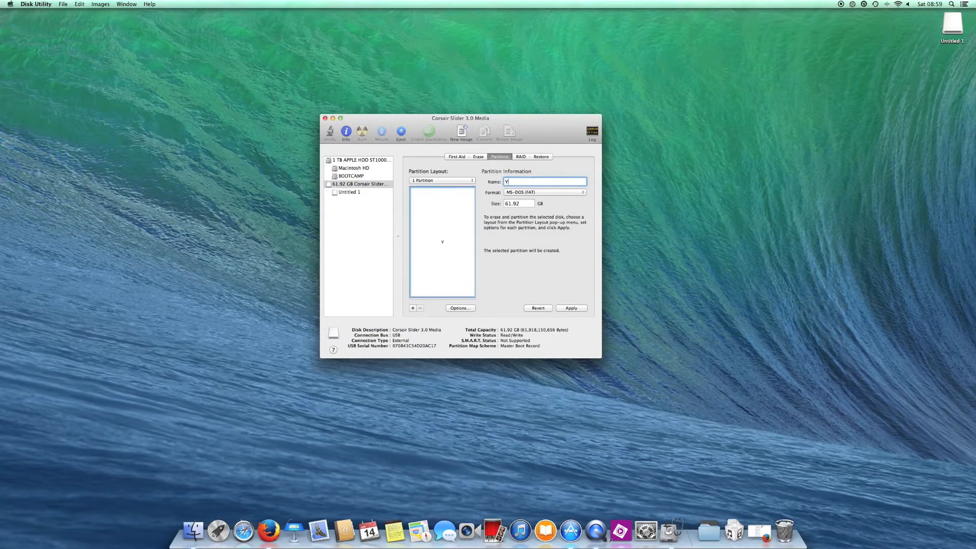
type("OSEMITE")
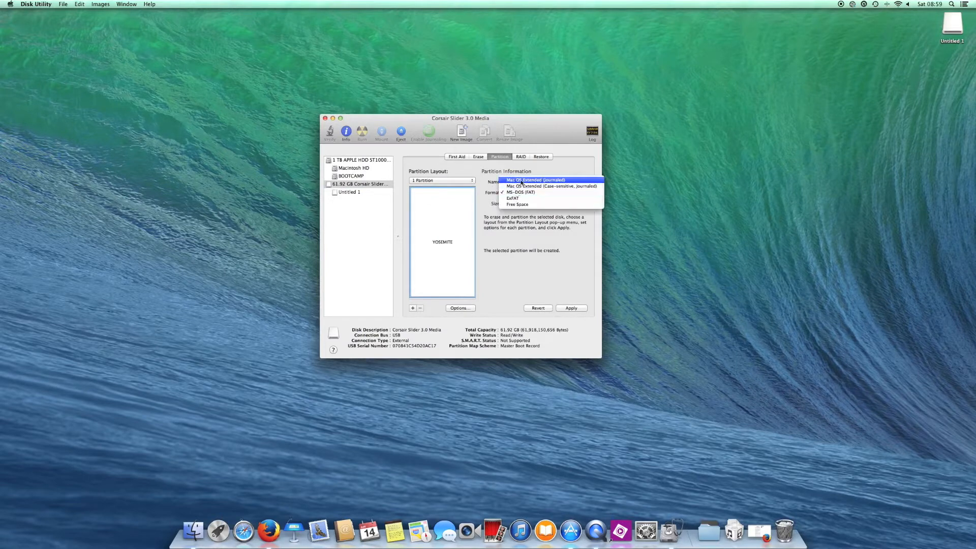
left_click(534, 180)
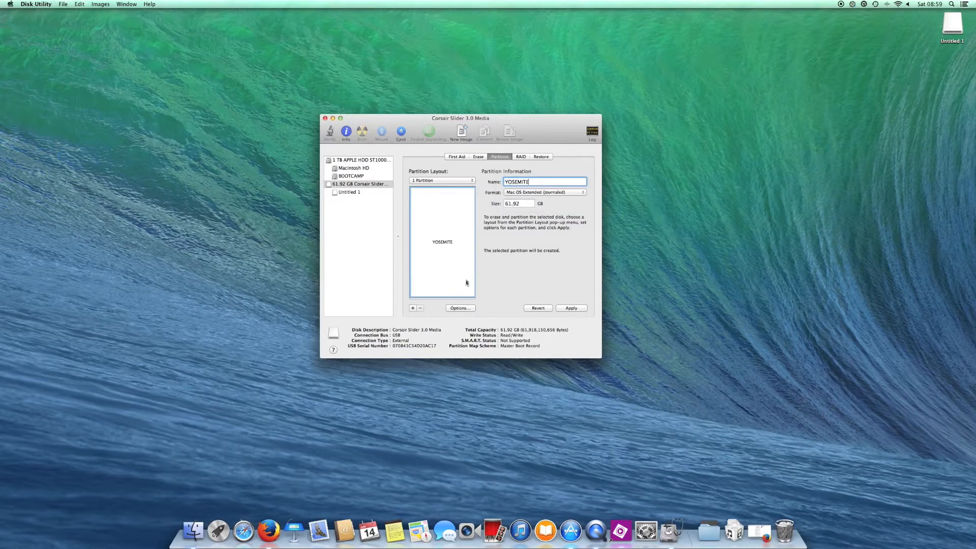
Set the partition scheme to GUID Partition Table and apply the layout to the drive.
left_click(460, 307)
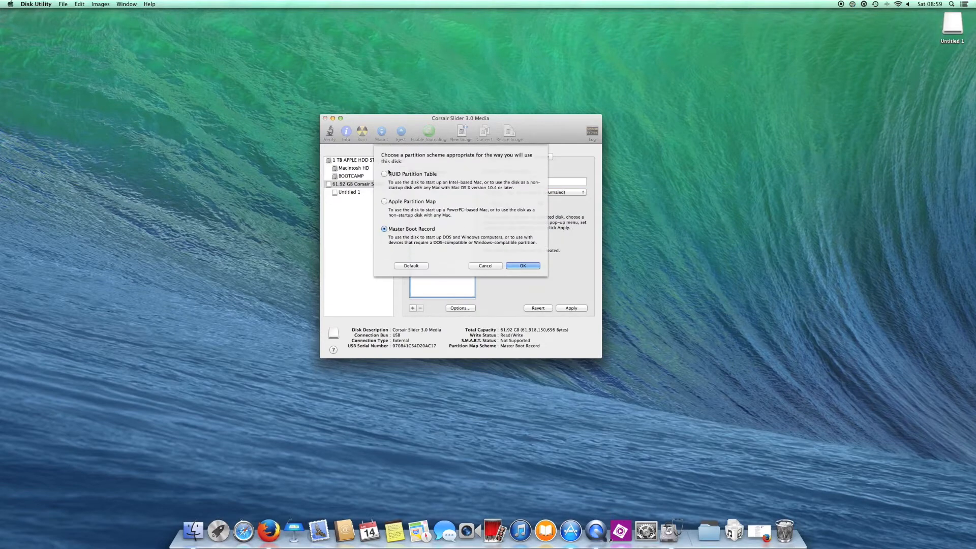
left_click(384, 173)
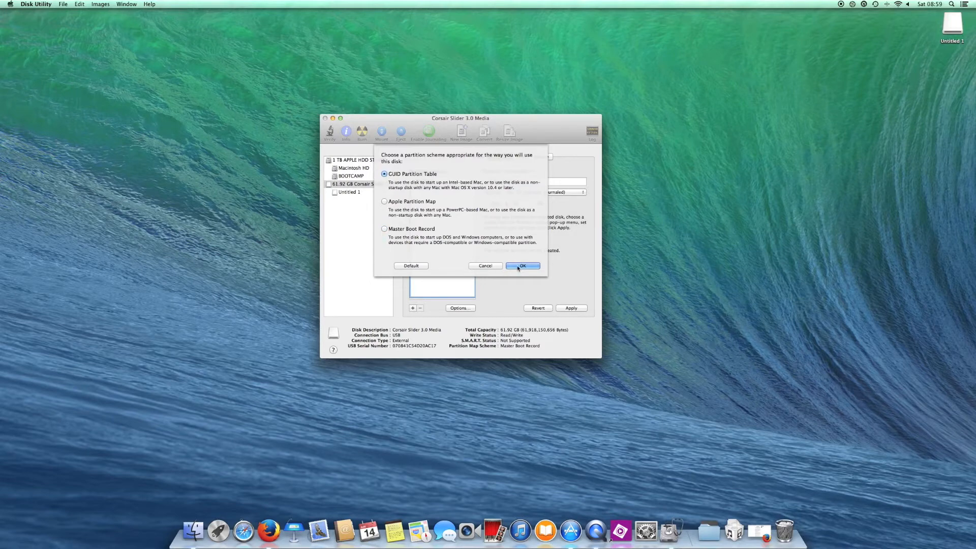
left_click(523, 265)
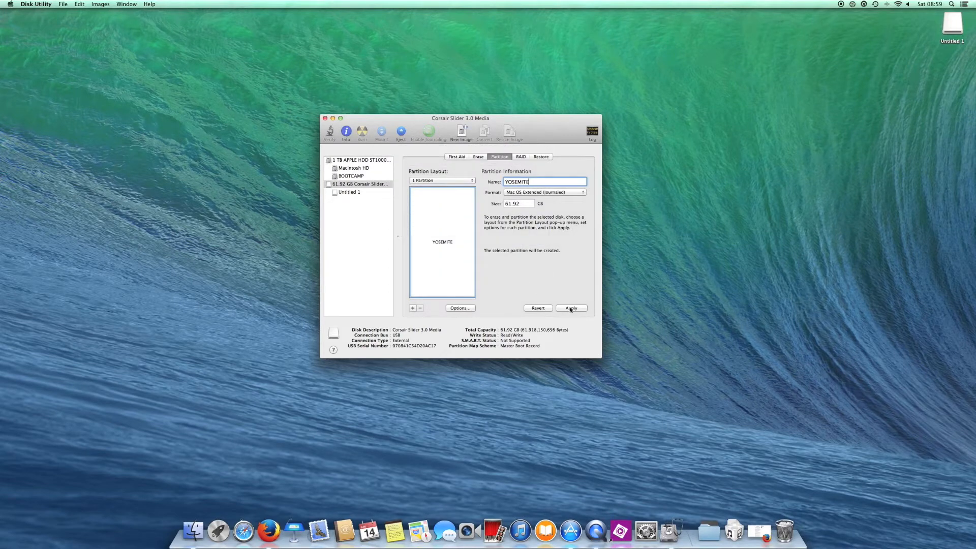
left_click(570, 307)
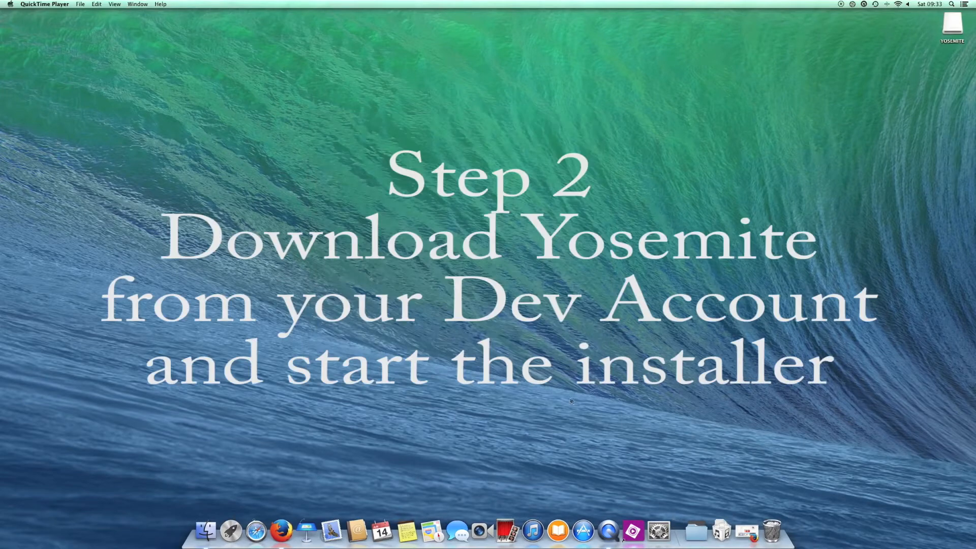
mouse_move(695, 532)
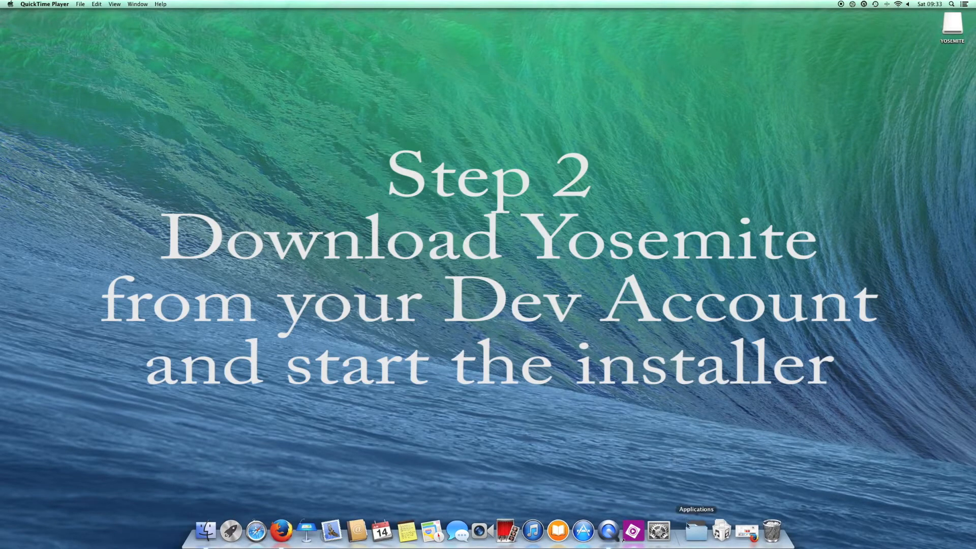
Launch the Install OS X Yosemite Developer Preview app from the Applications stack.
left_click(695, 531)
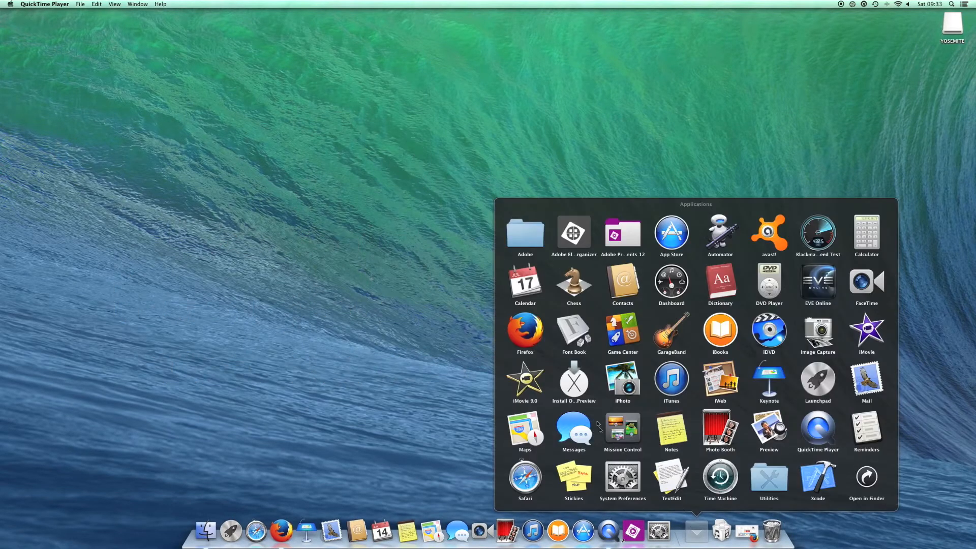
left_click(573, 378)
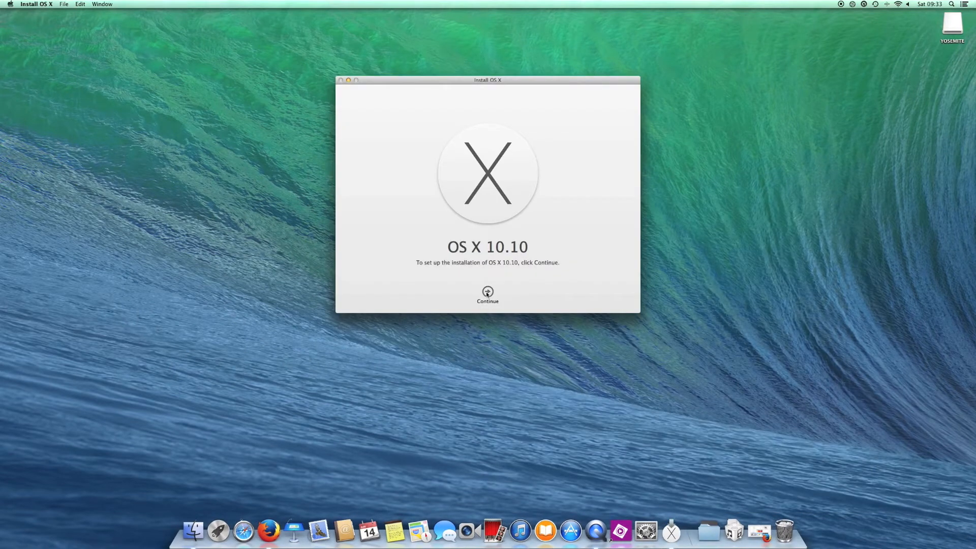
Continue past the welcome screen and agree to the software license.
left_click(487, 293)
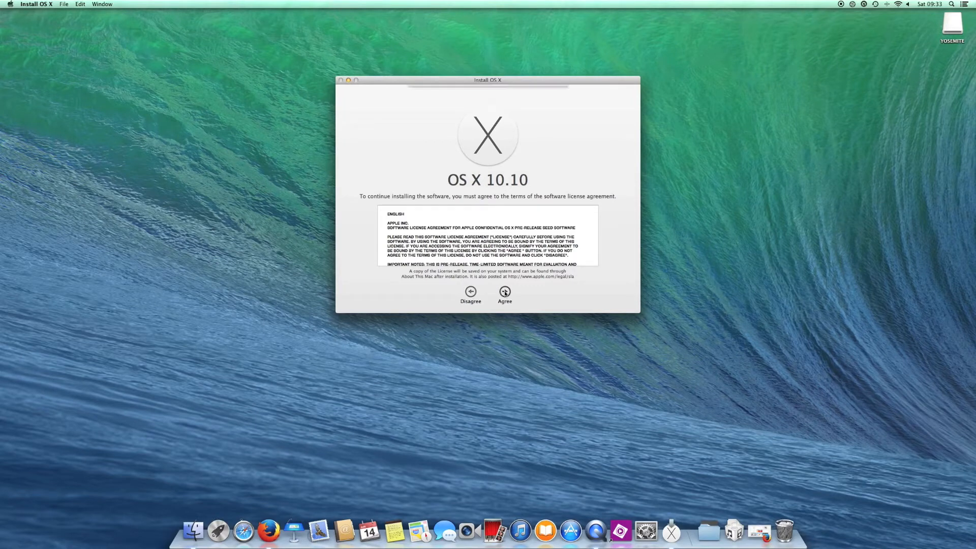
left_click(505, 295)
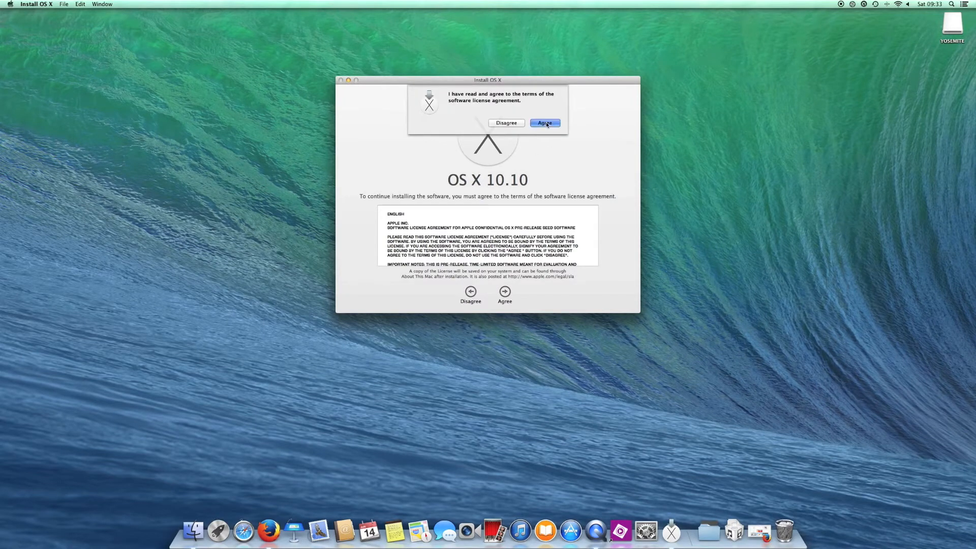
left_click(544, 123)
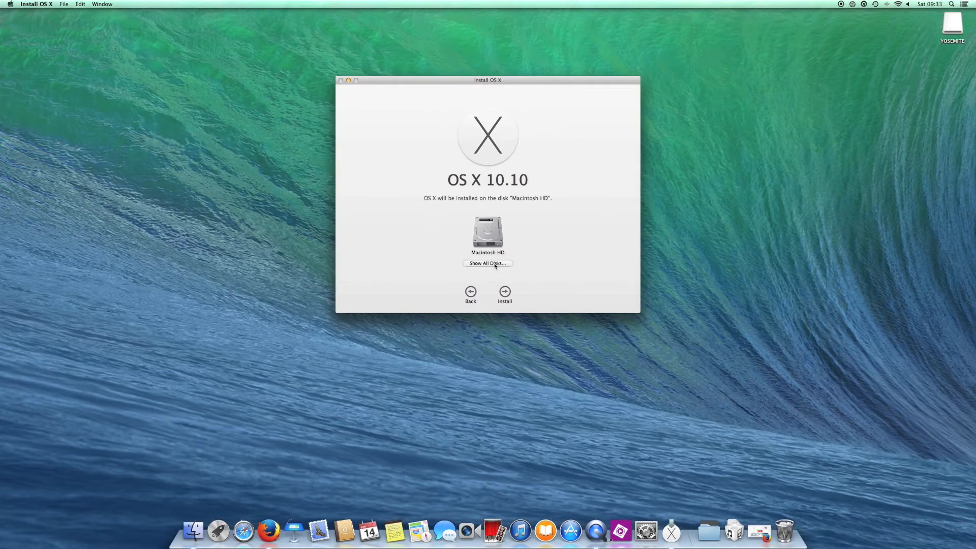
Choose YOSEMITE from all disks as the destination, start the install and authorise as administrator.
left_click(487, 262)
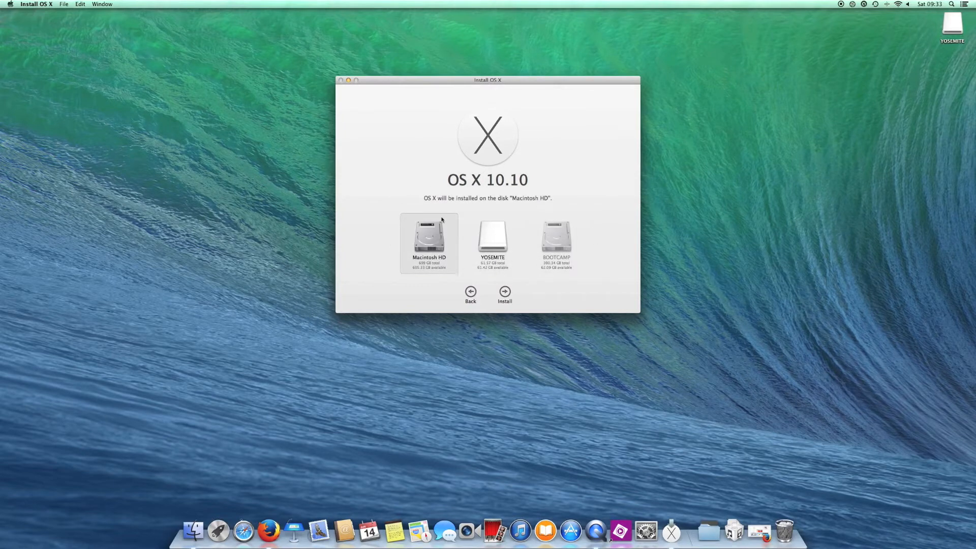
mouse_move(495, 244)
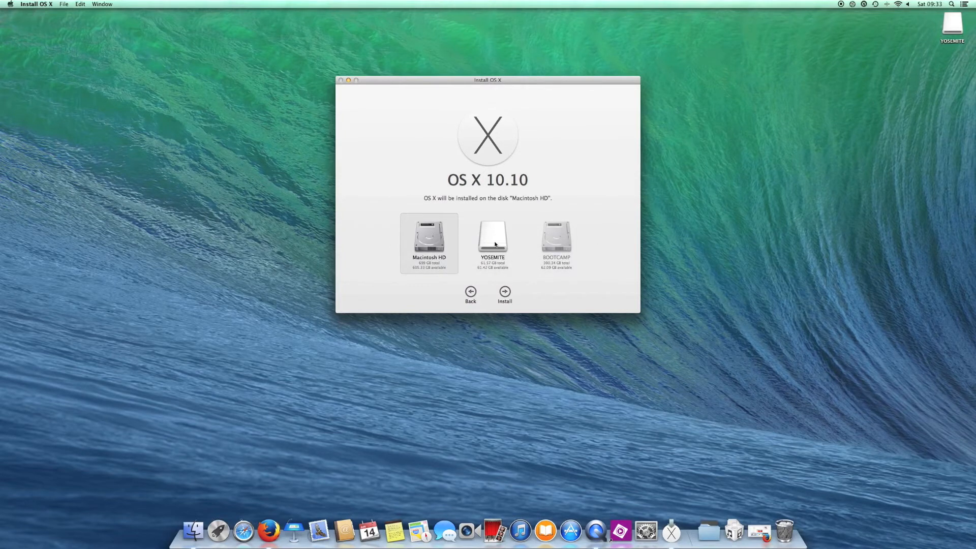
left_click(492, 240)
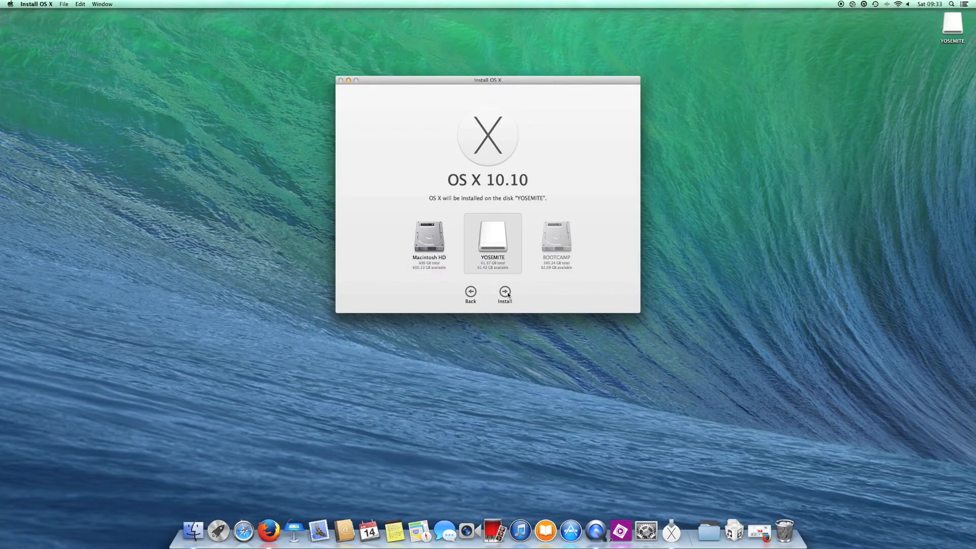
left_click(504, 292)
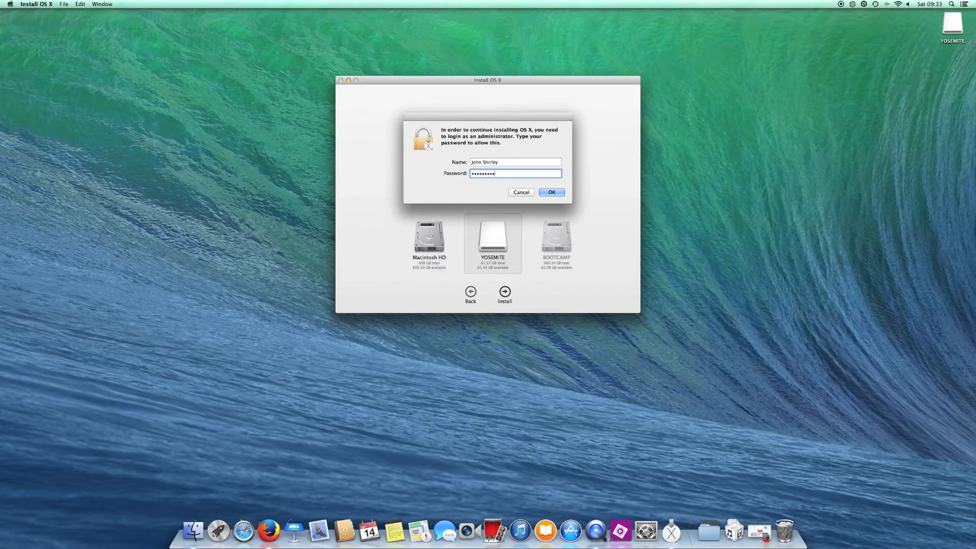
left_click(550, 192)
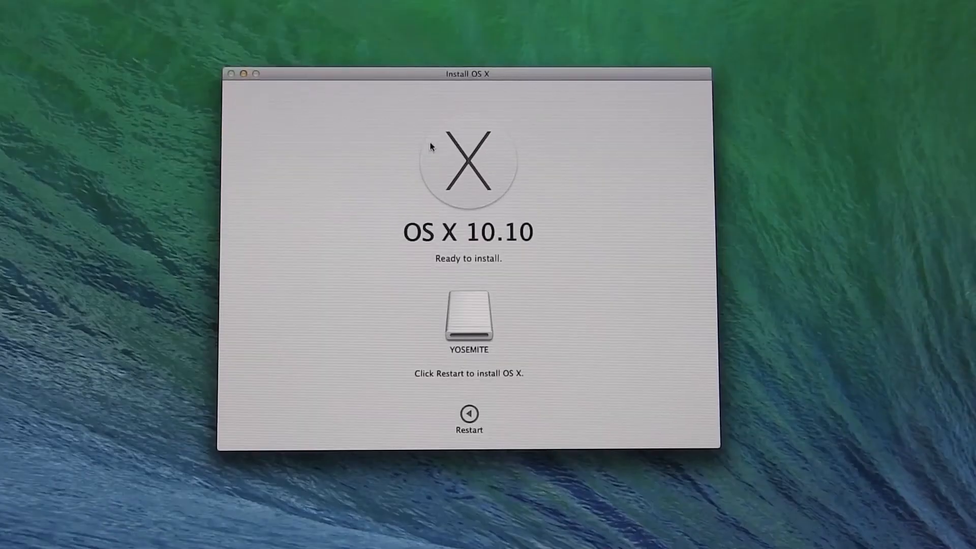
Restart the Mac and close other applications so installation onto YOSEMITE proceeds.
left_click(468, 412)
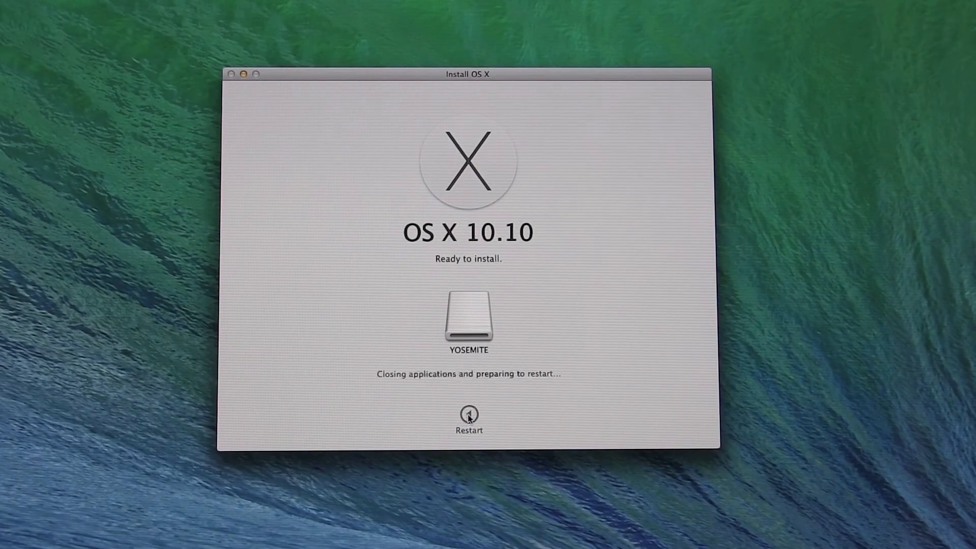
left_click(468, 413)
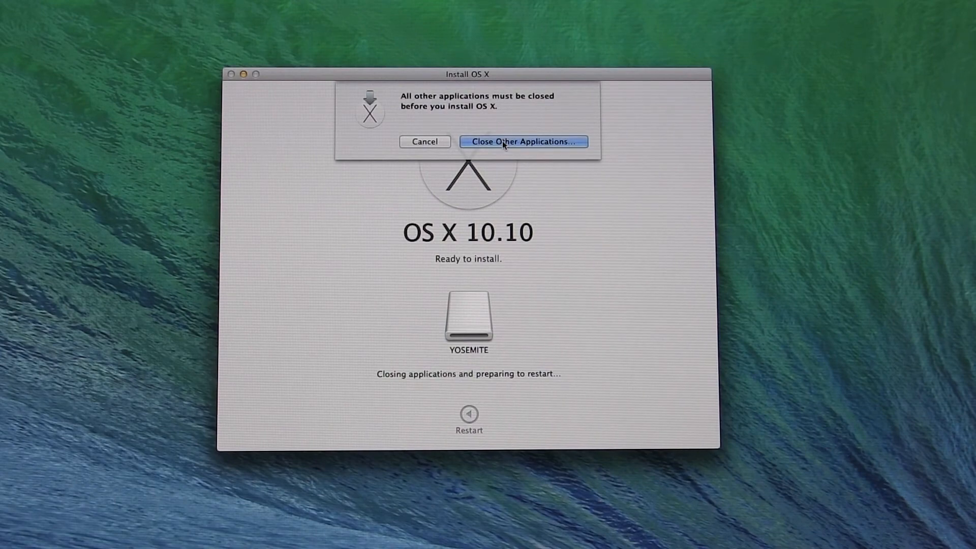
left_click(523, 142)
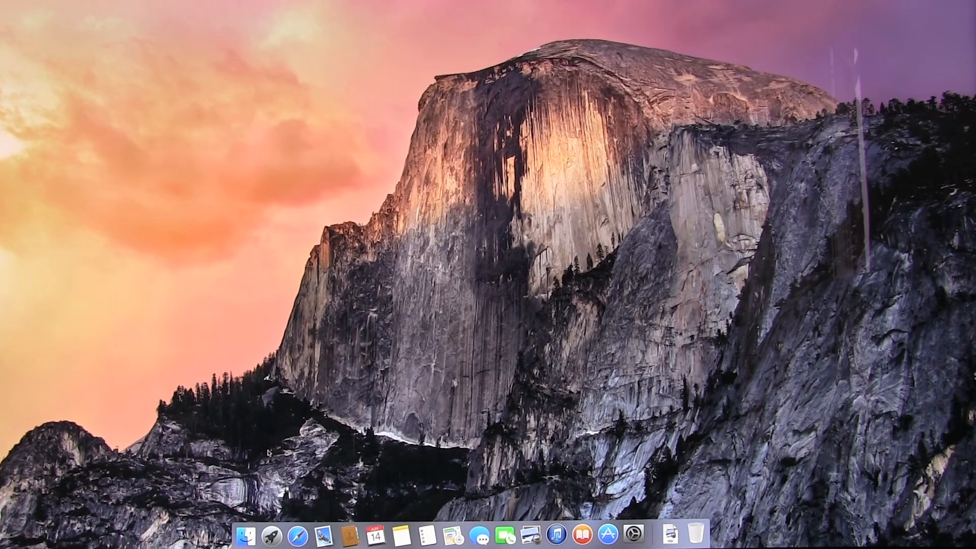
mouse_move(298, 537)
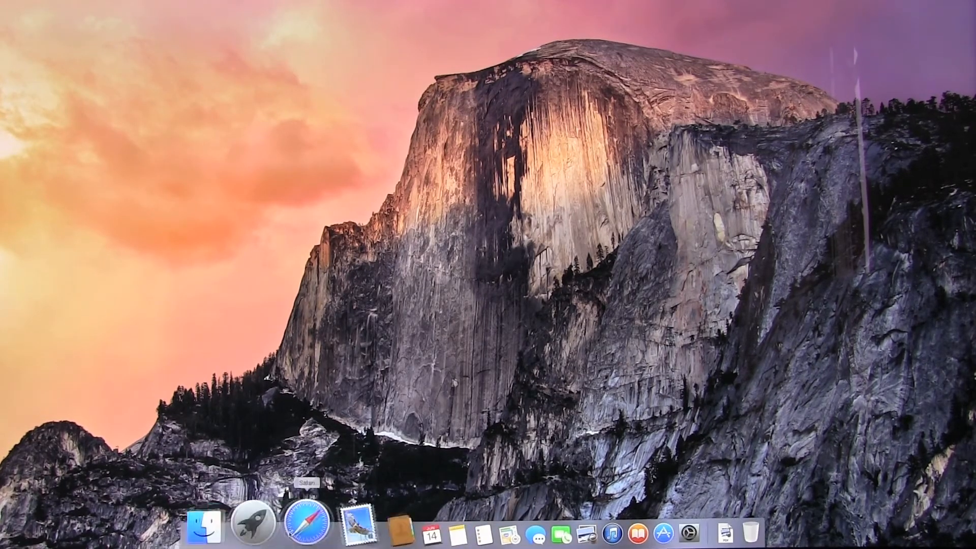
mouse_move(584, 521)
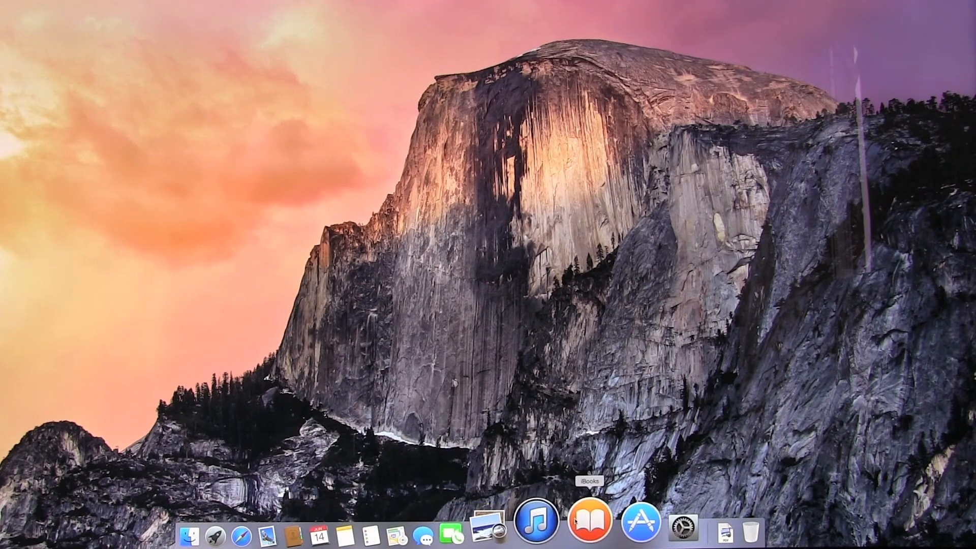
mouse_move(495, 528)
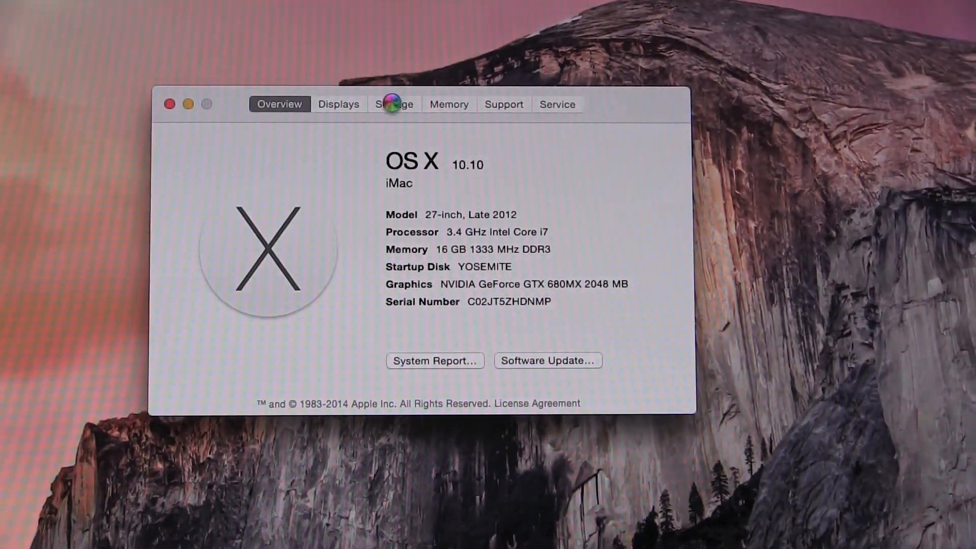
View the Storage summary showing YOSEMITE with 43.51 GB free of 61.06 GB.
left_click(393, 103)
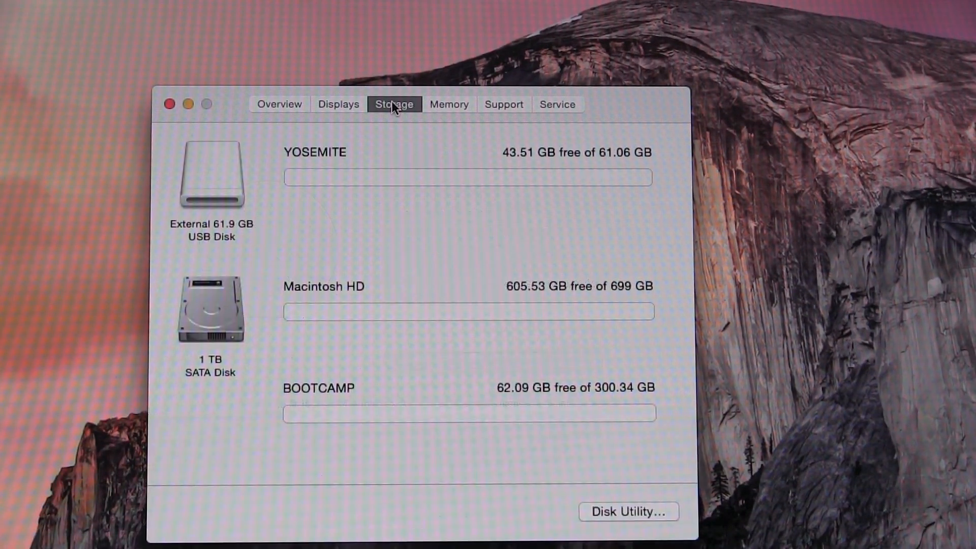